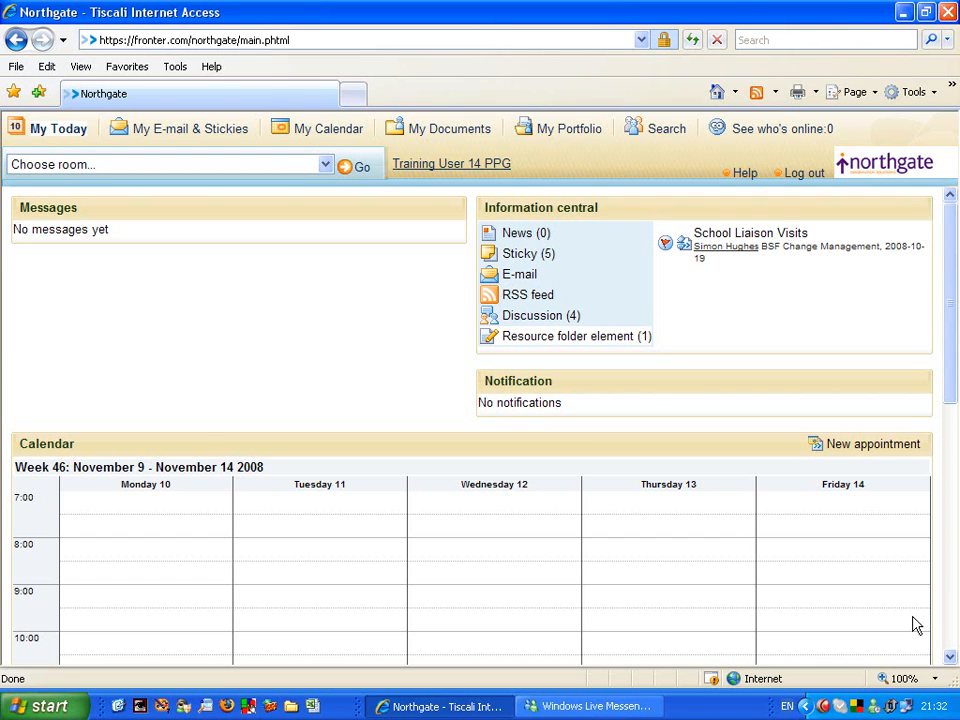
mouse_move(390, 224)
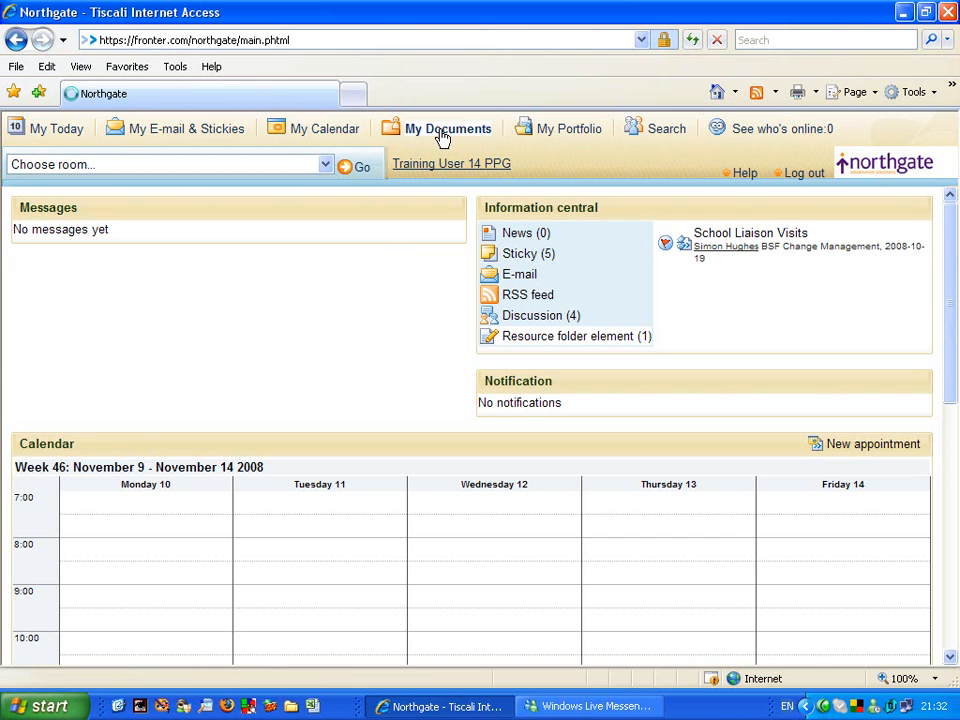
Go to My Documents and start creating a new folder there.
left_click(448, 128)
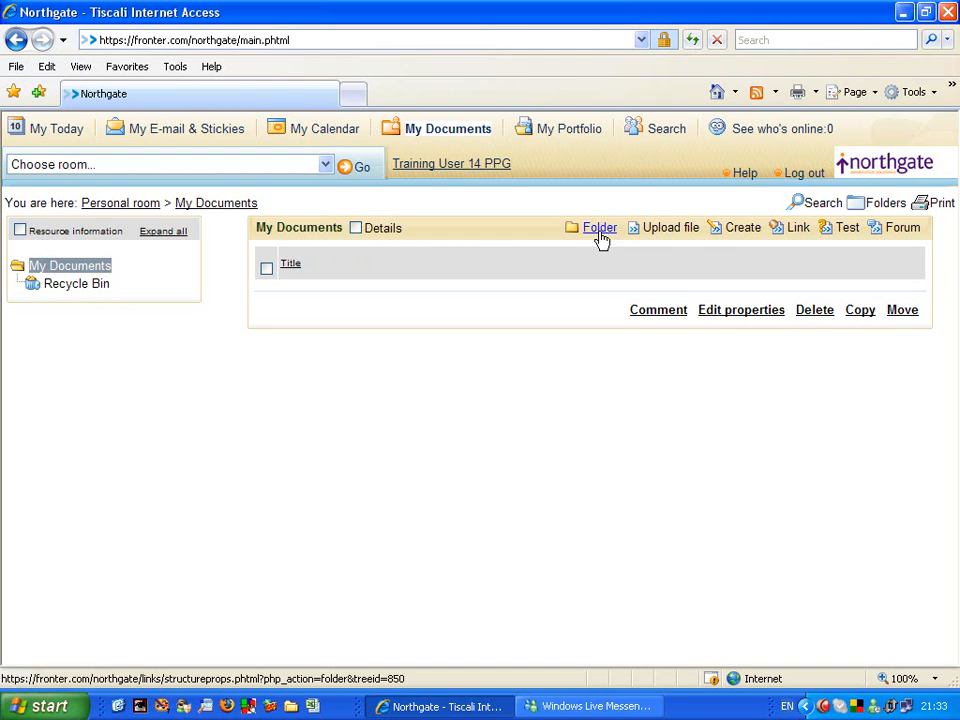
left_click(600, 228)
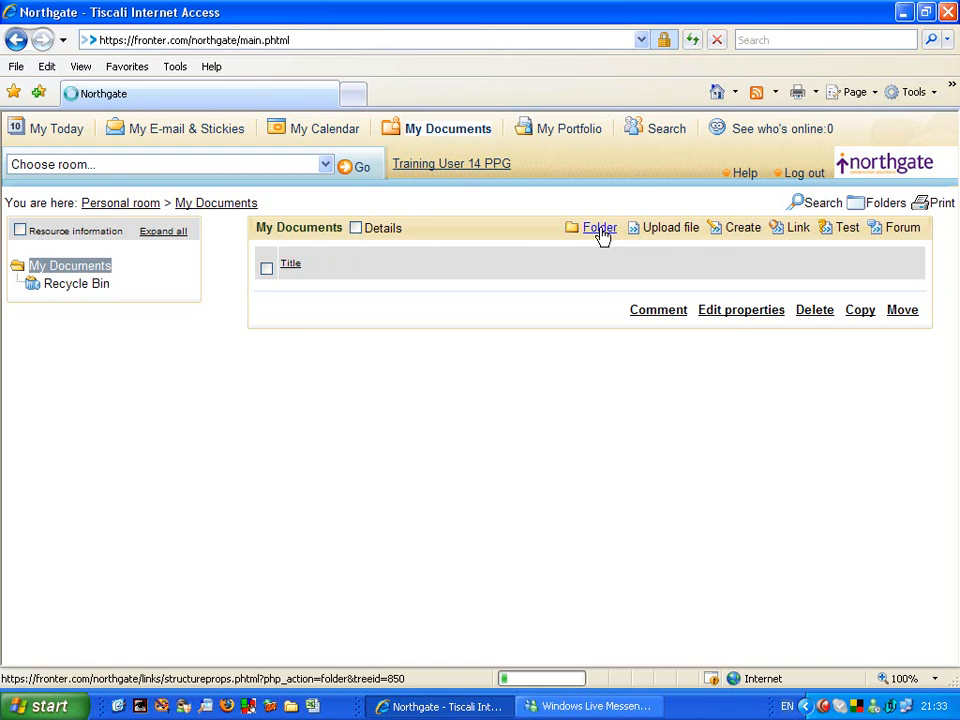
Title the folder 'Lesson Plans' with description 'E-Learning department 2008-09 lesson plans'.
left_click(600, 228)
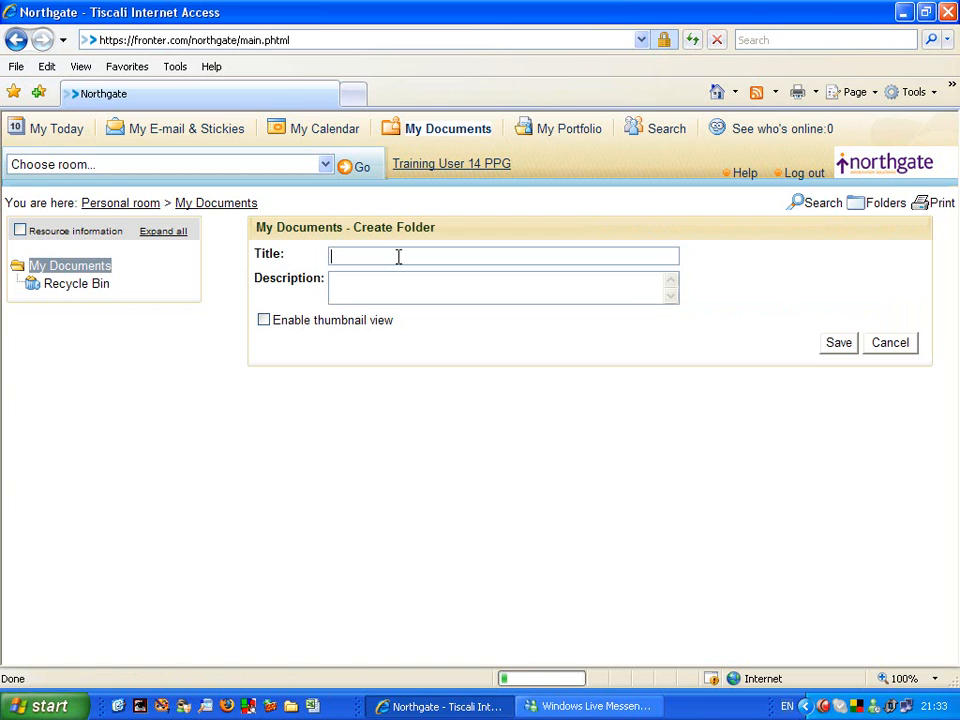
type("Lesson Plans")
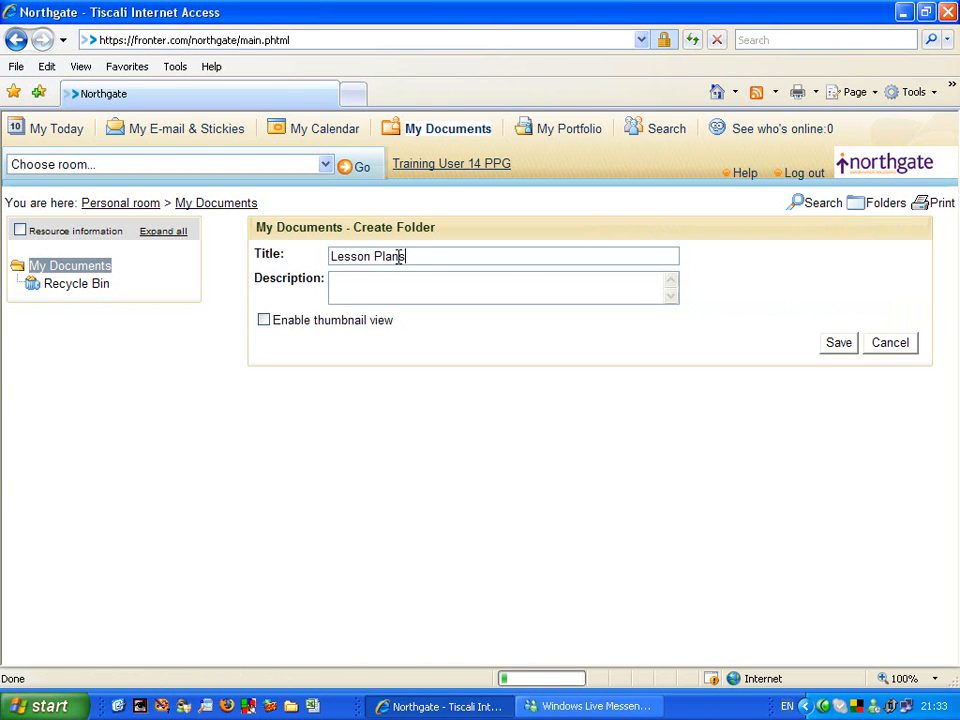
left_click(382, 288)
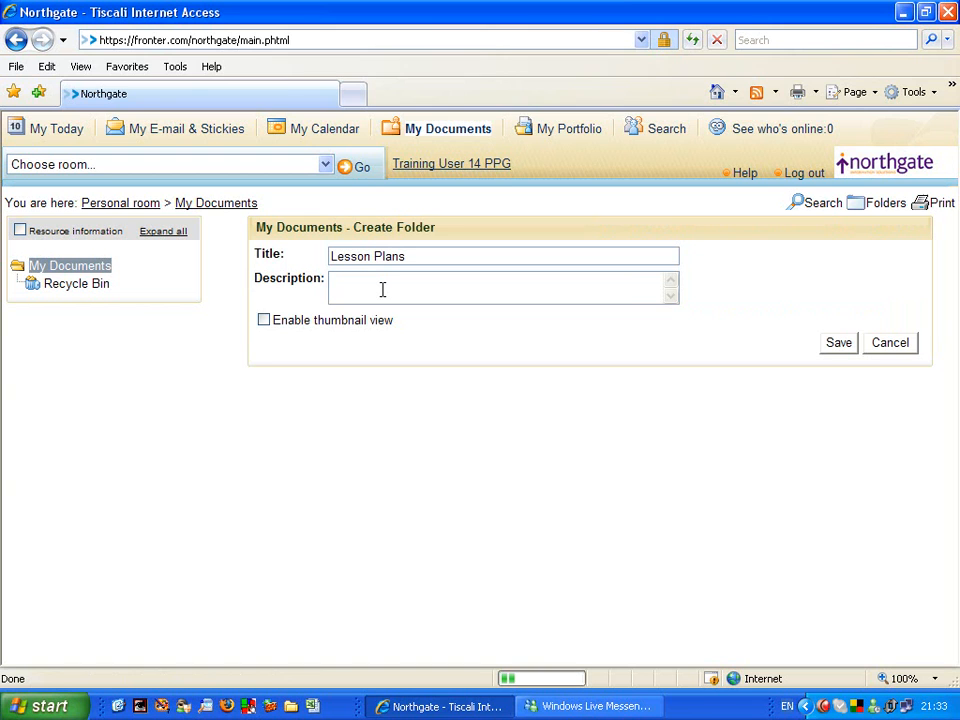
type("E")
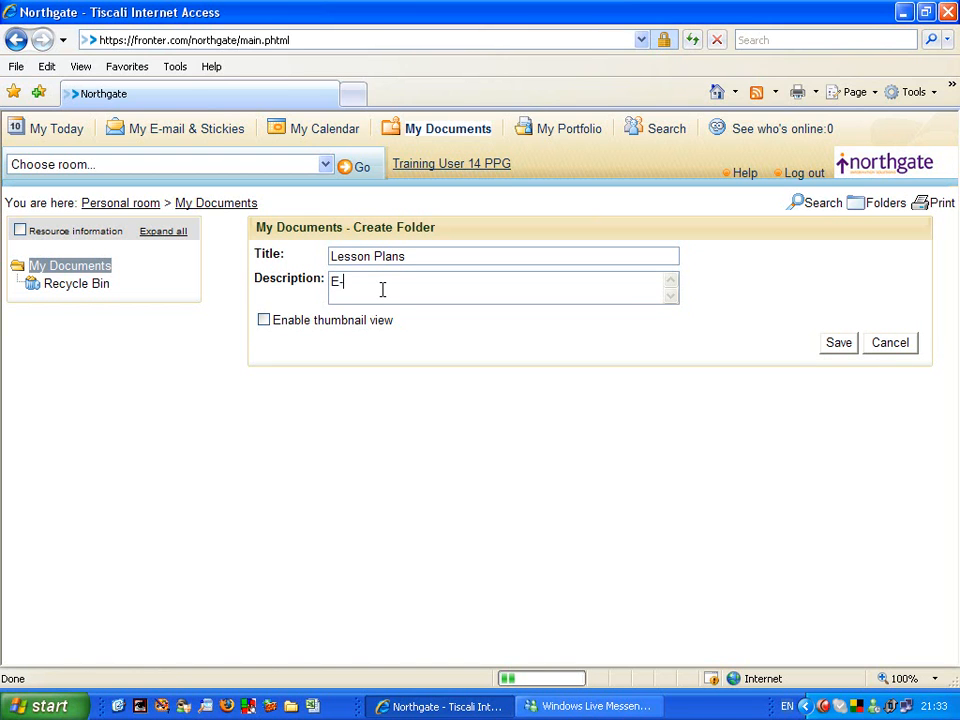
type("Lear")
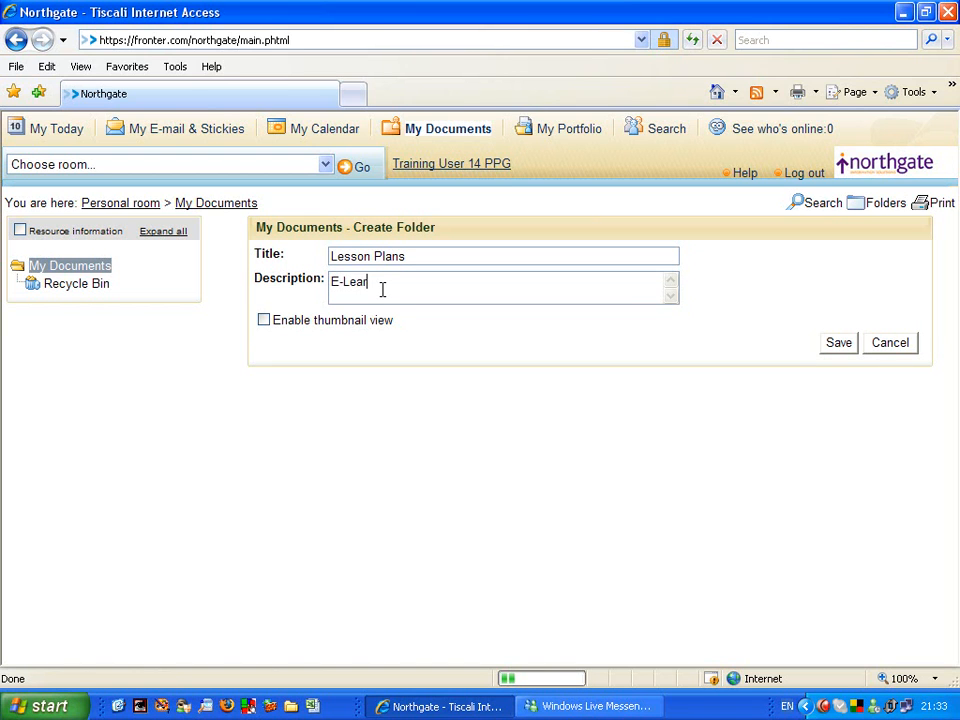
type("ning dp")
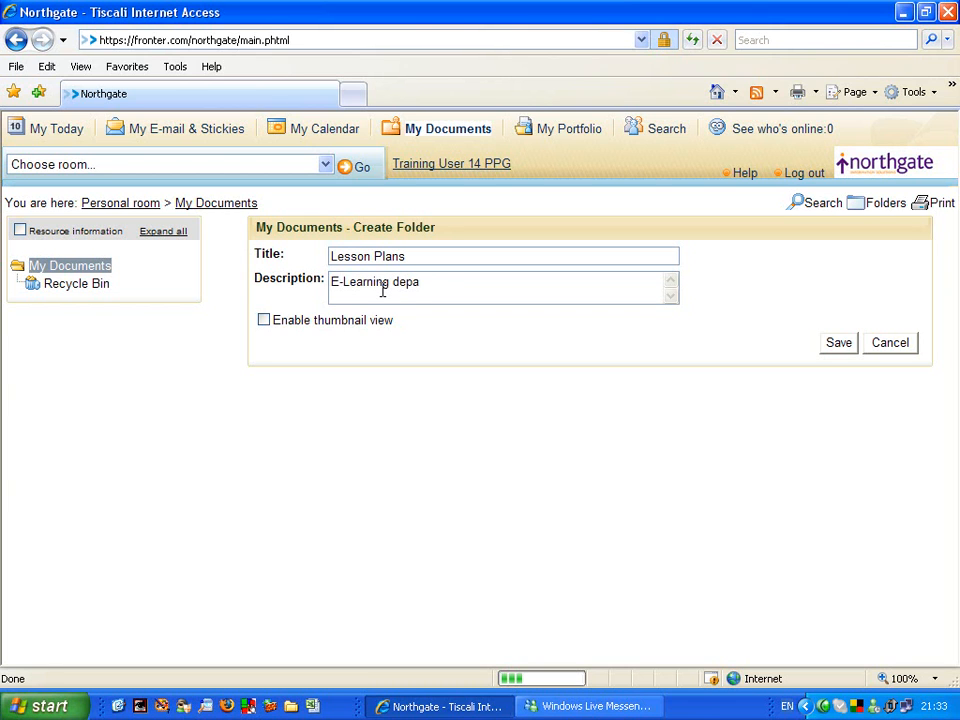
type("rtment")
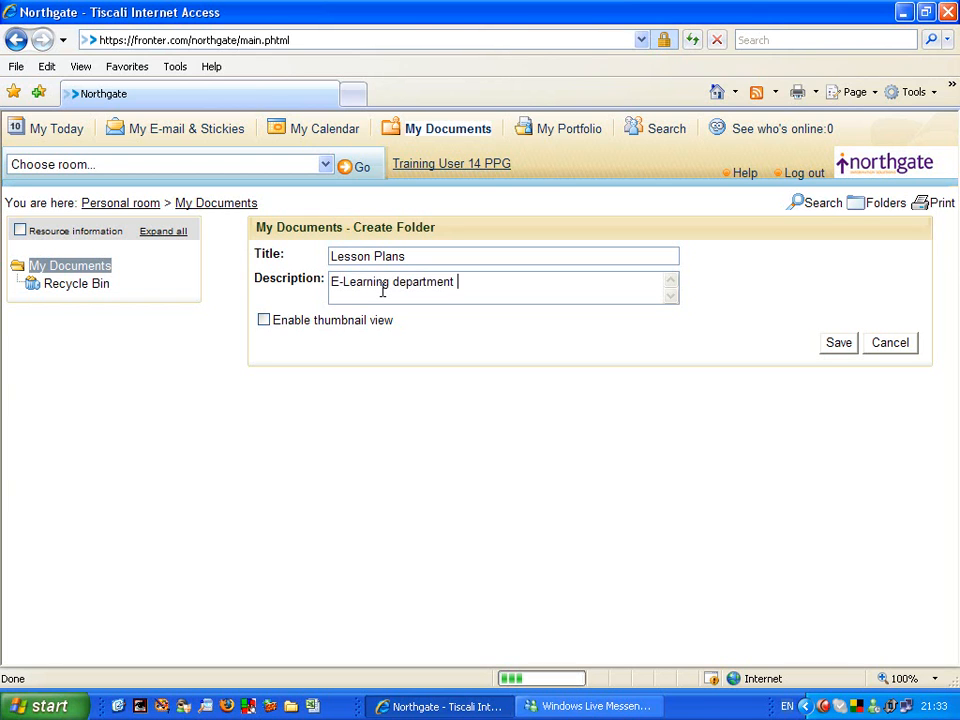
type("2008")
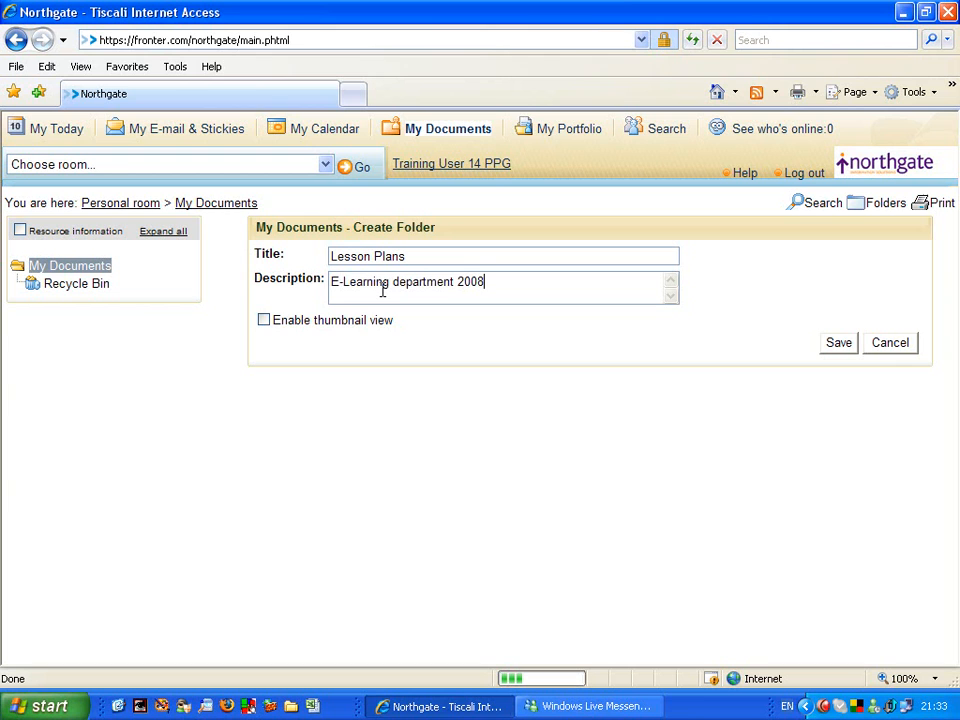
type("-09")
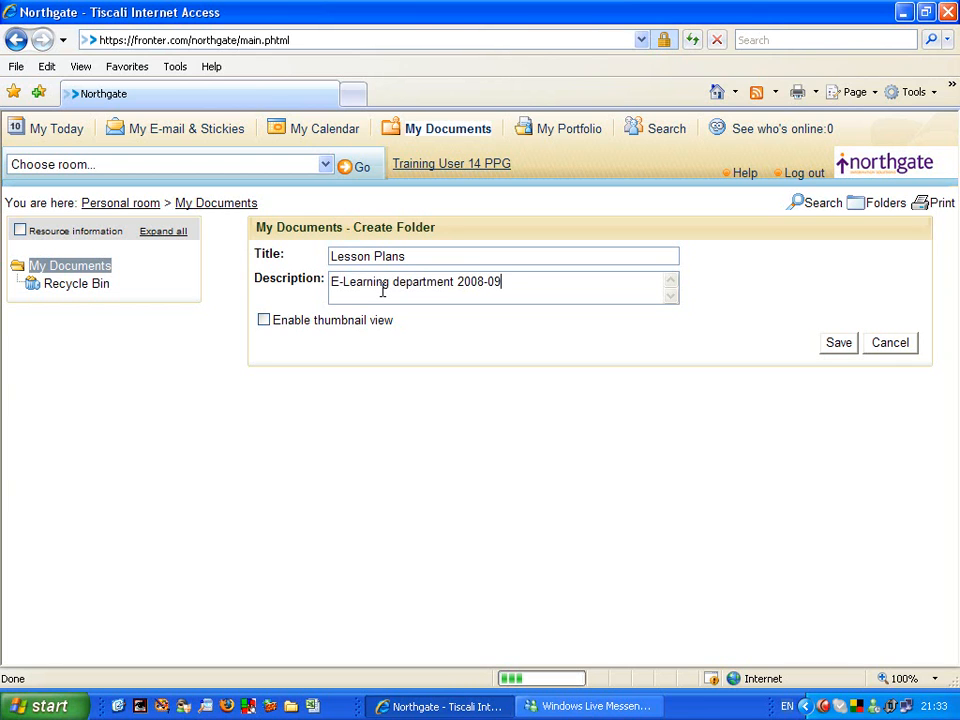
type("lesson")
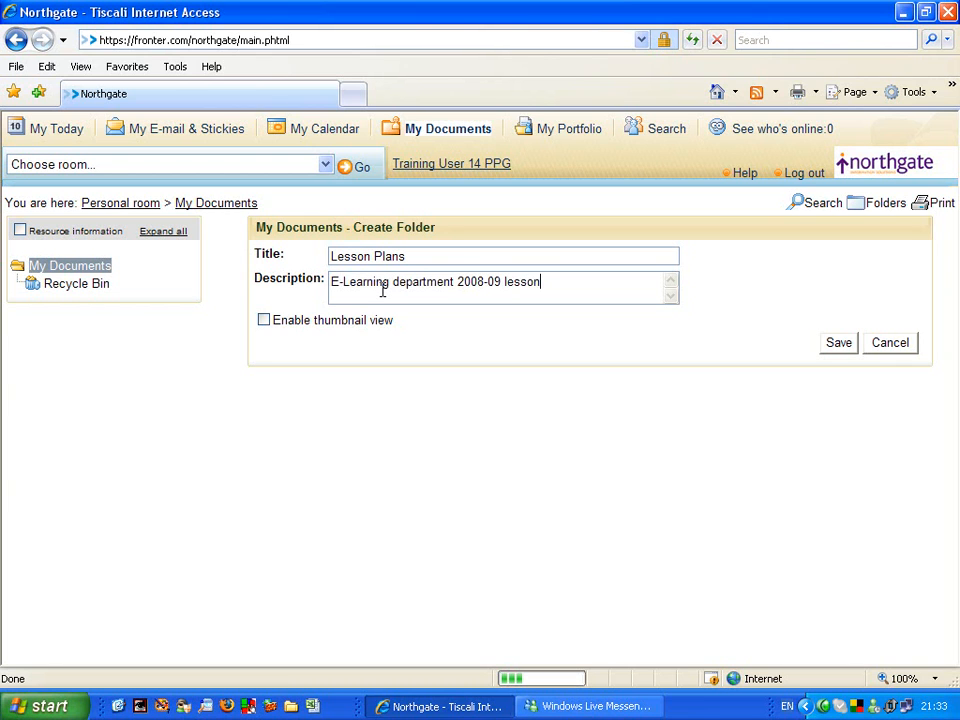
type("plans")
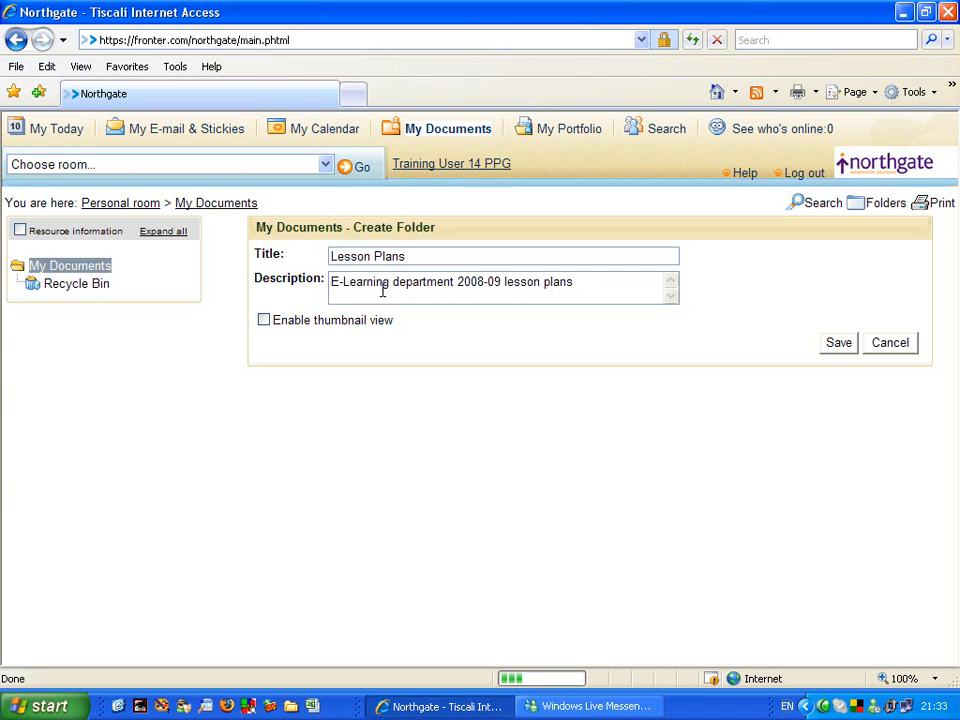
mouse_move(796, 388)
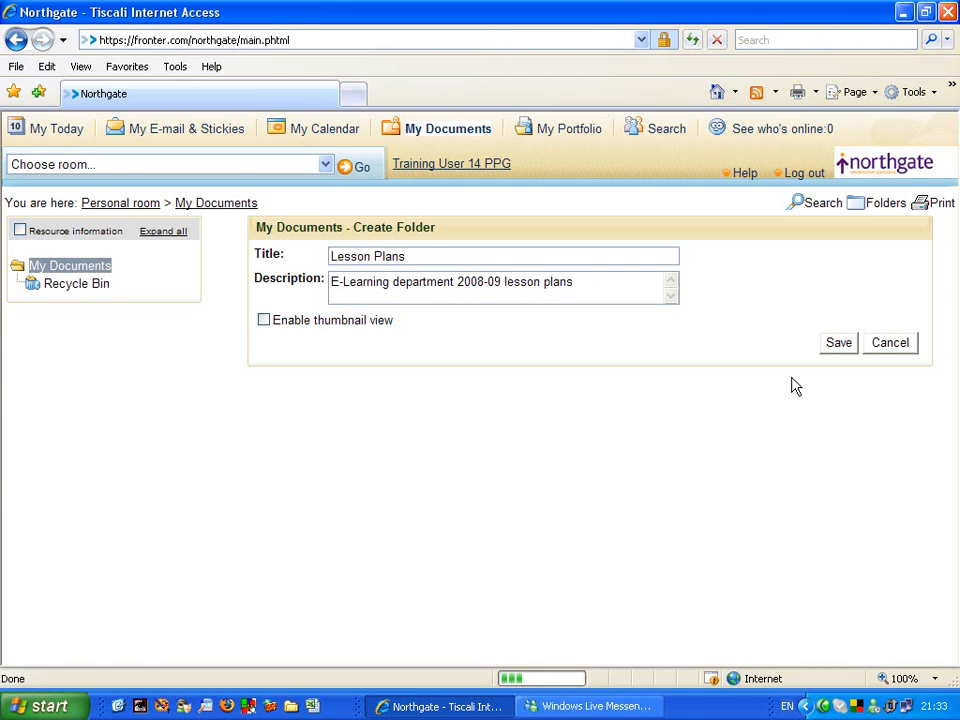
Save the new Lesson Plans folder into My Documents.
left_click(838, 342)
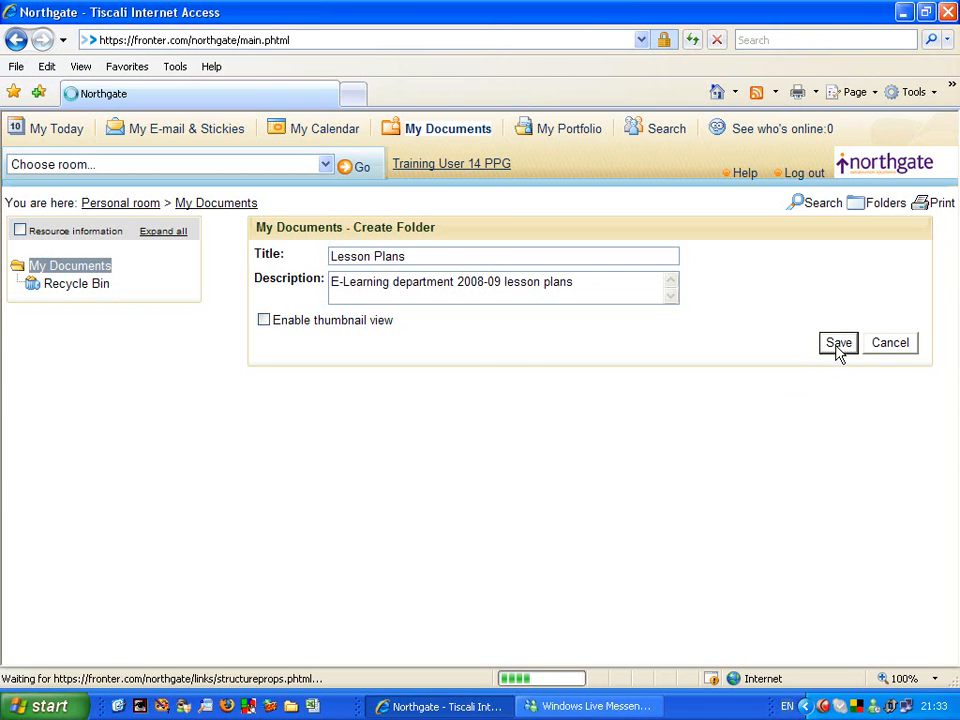
left_click(838, 342)
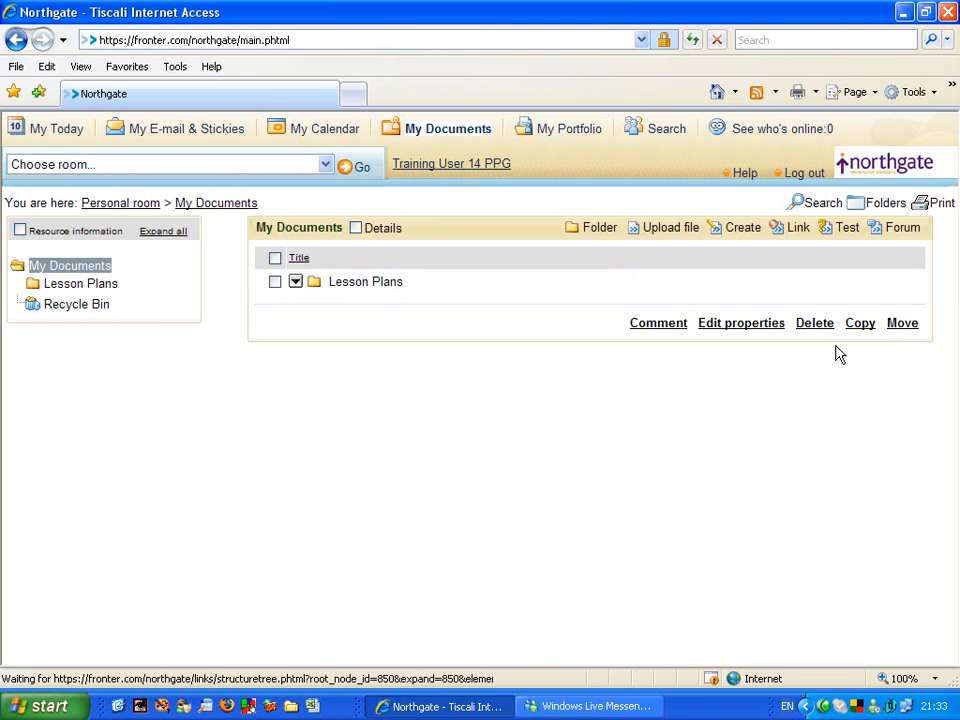
left_click(364, 280)
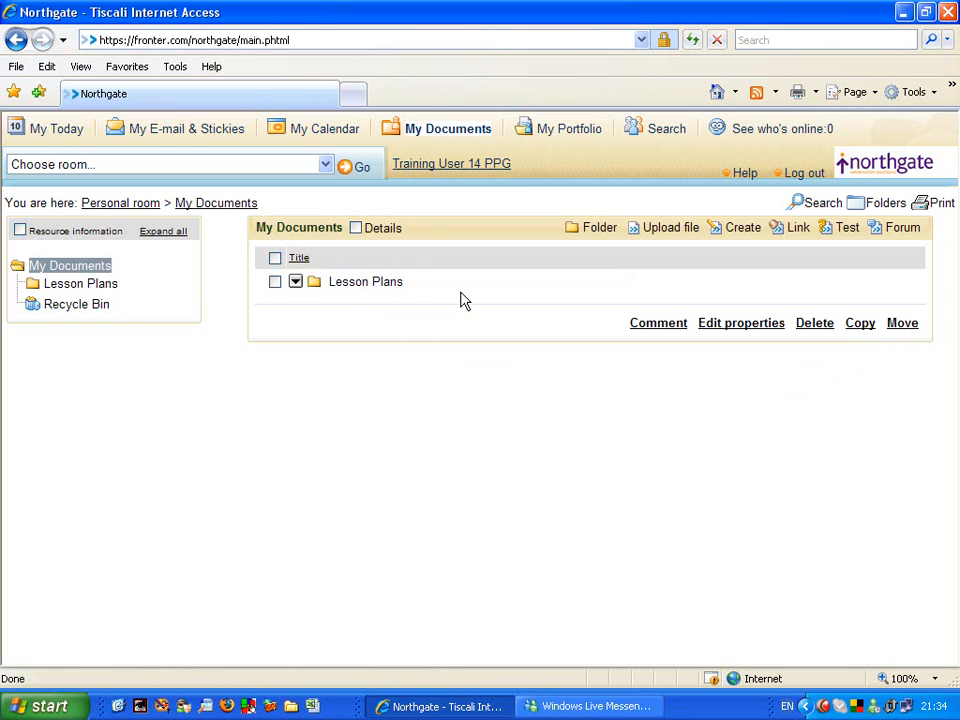
mouse_move(400, 302)
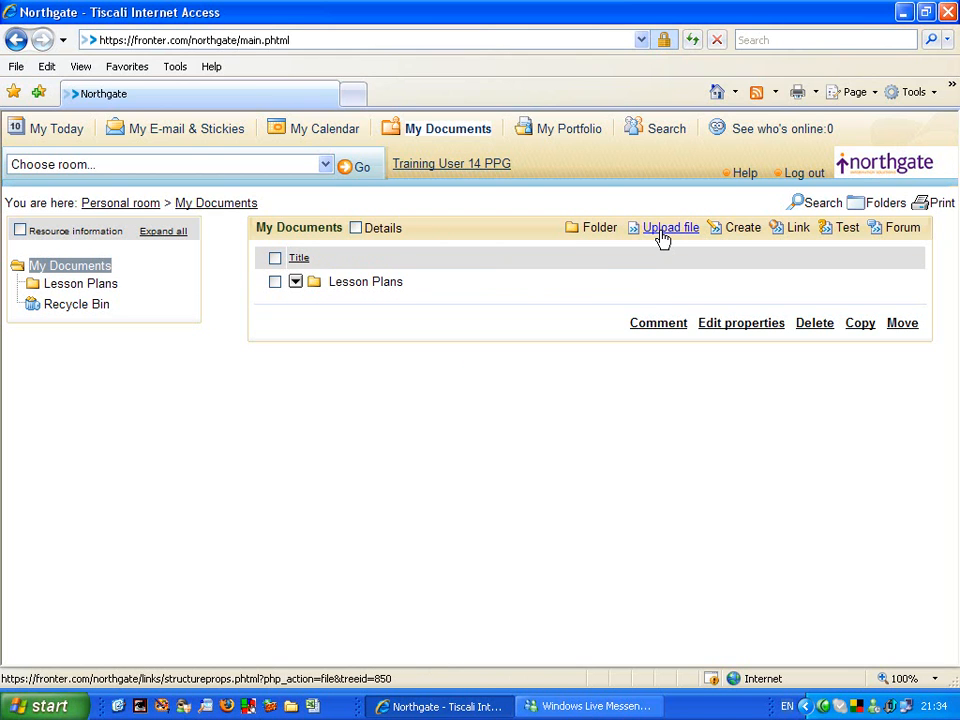
left_click(672, 228)
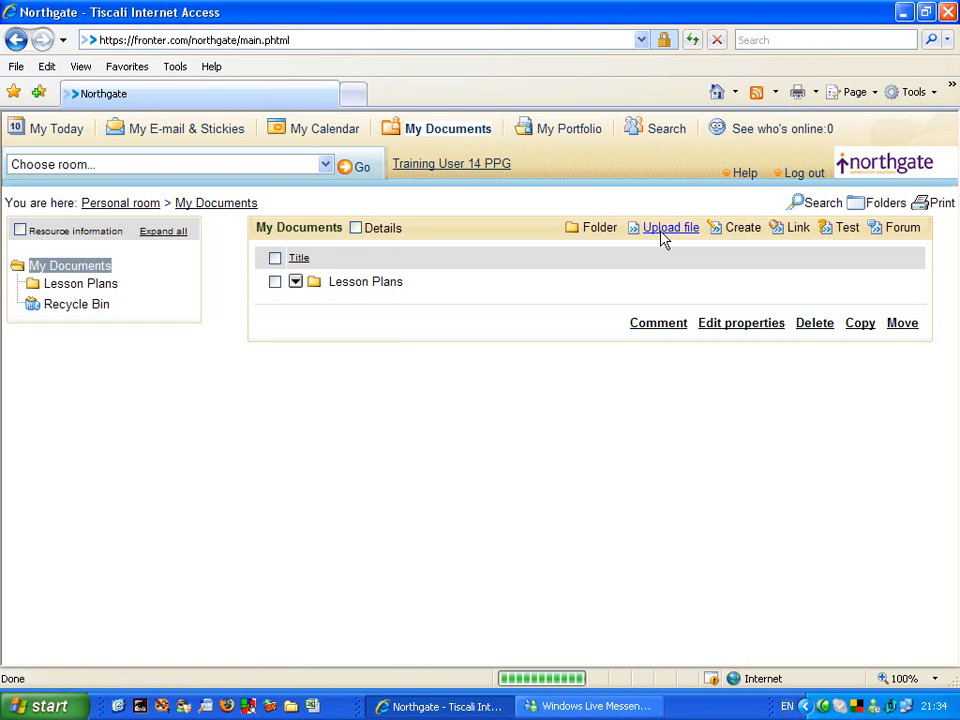
Start a file upload in My Documents and bring up the file chooser.
left_click(670, 228)
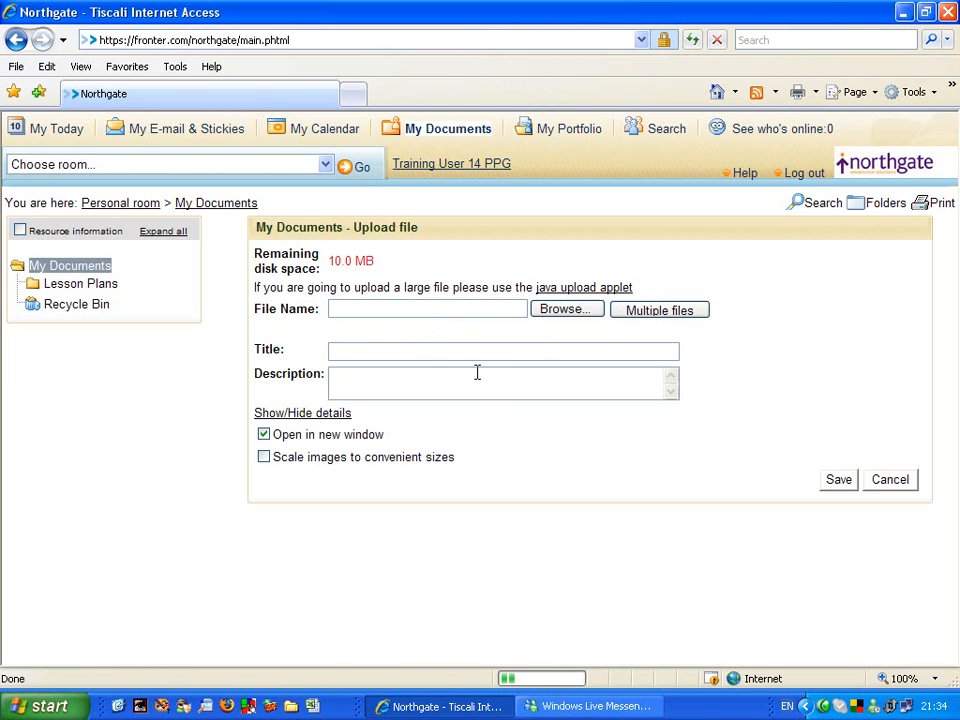
left_click(566, 308)
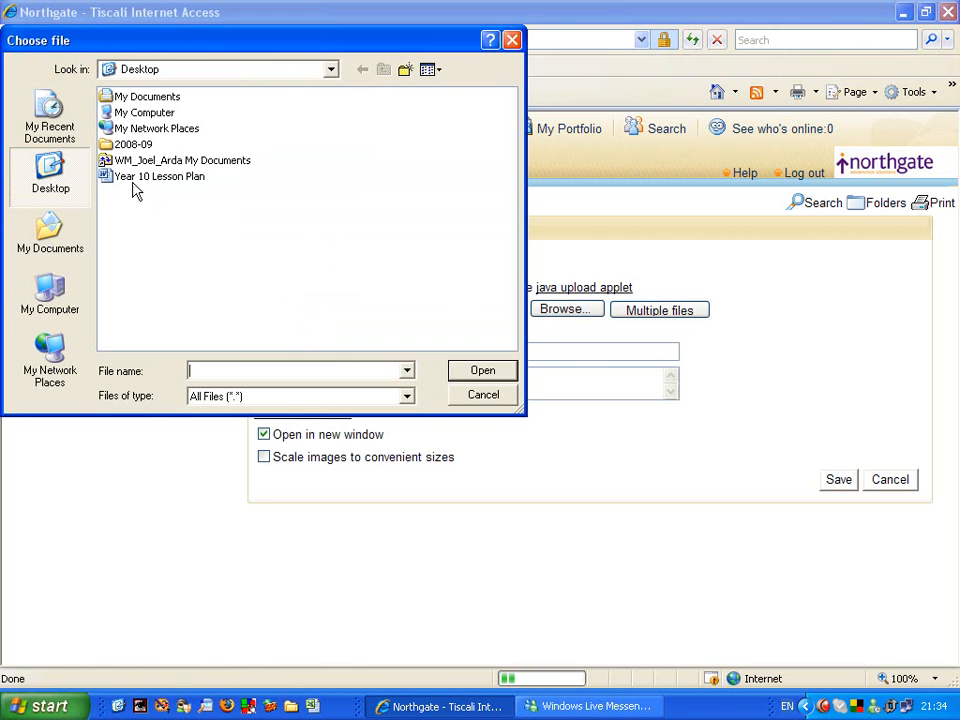
mouse_move(132, 182)
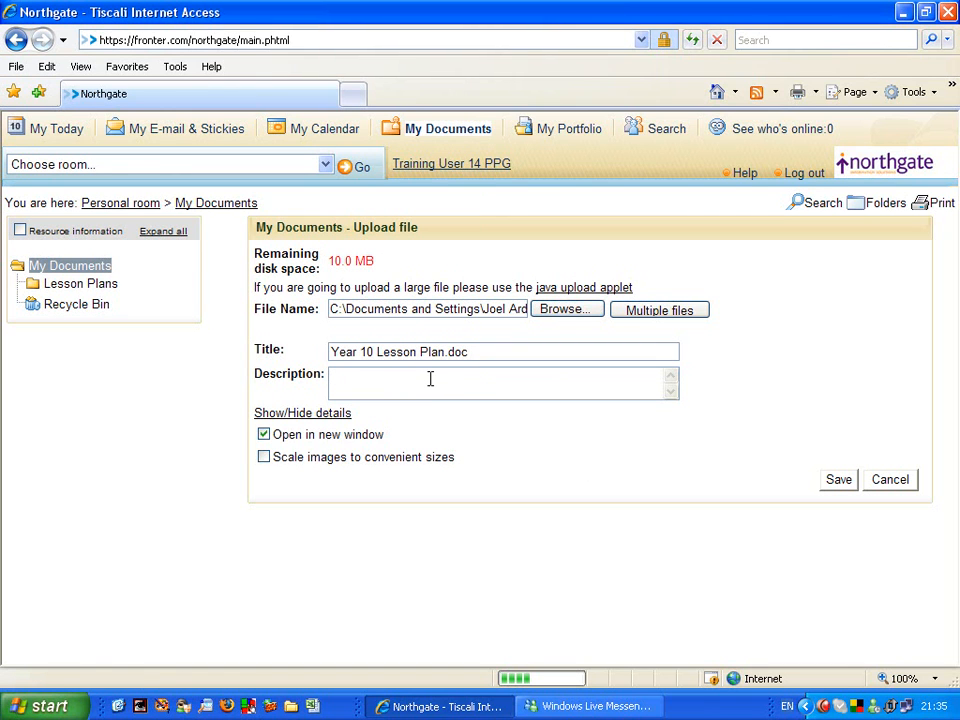
Describe the file as 'ICT lesson for the OCR Nationals.' and save the upload.
type("ICT lesson for the D")
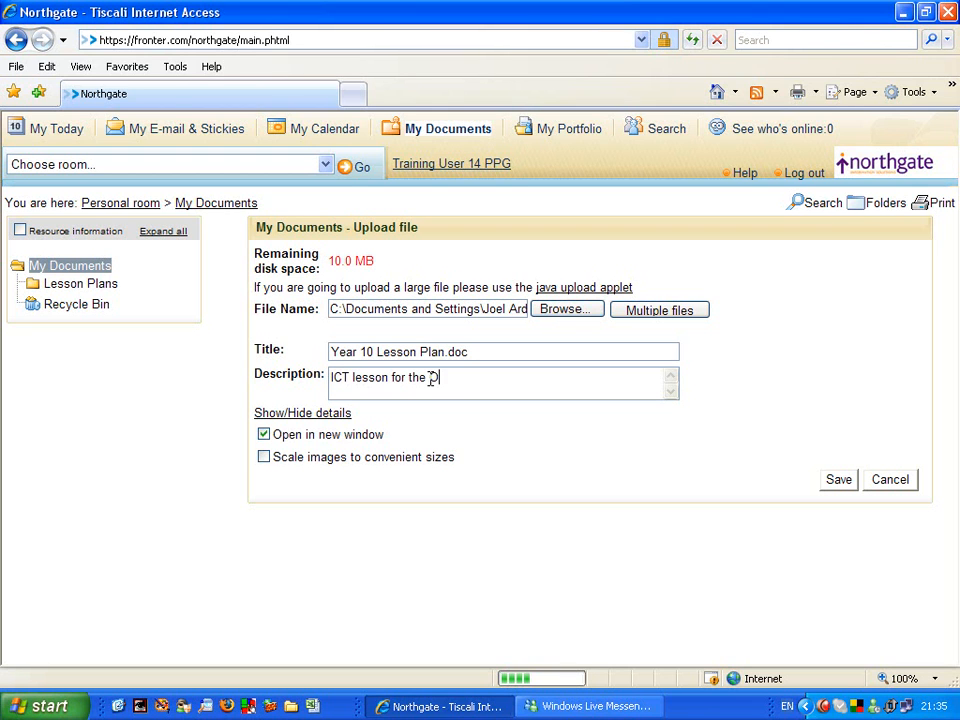
type("OCR Nationals.")
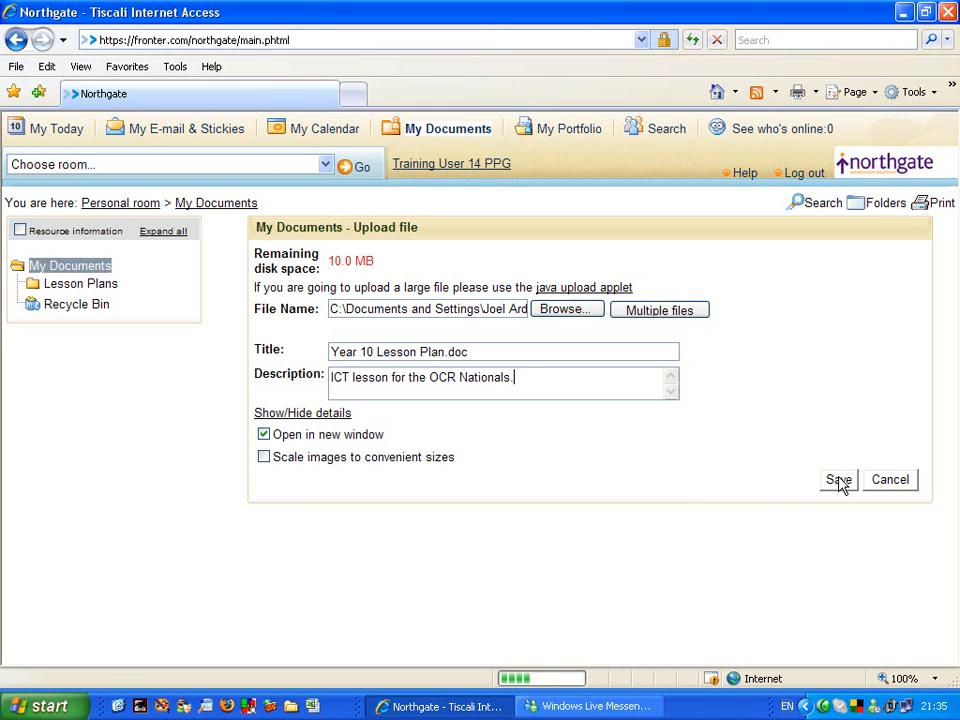
left_click(838, 480)
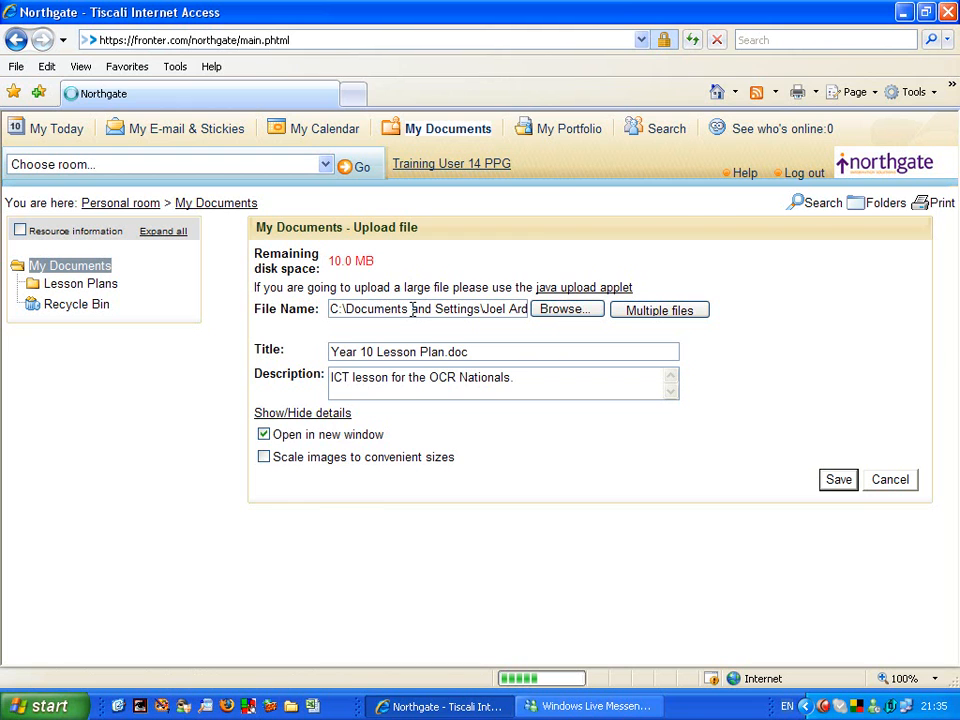
left_click(838, 480)
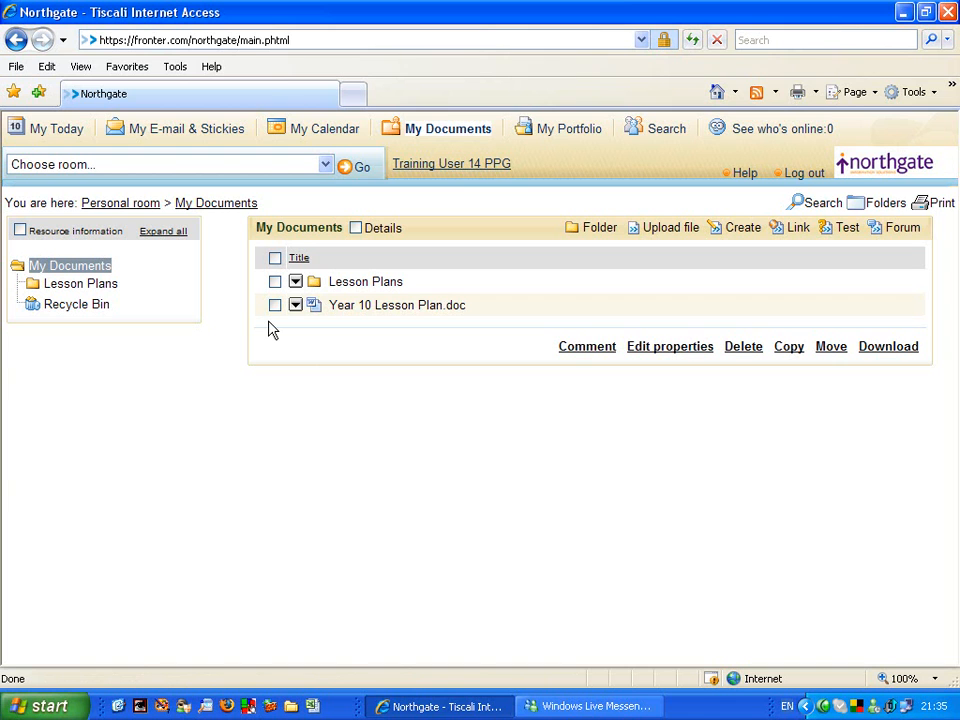
Select Year 10 Lesson Plan.doc in the My Documents list.
left_click(276, 304)
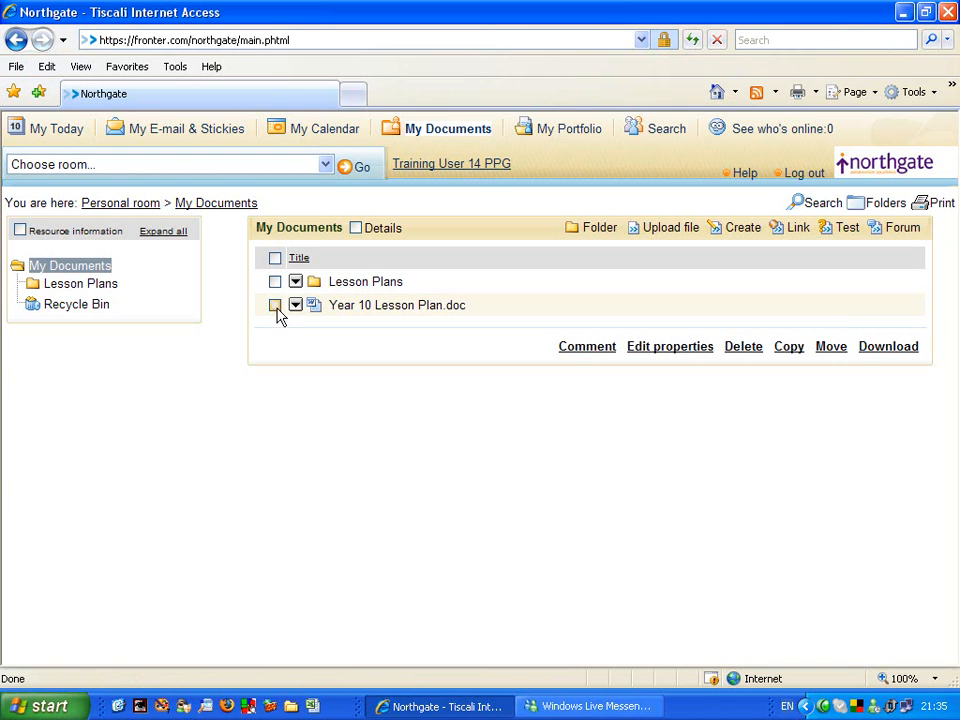
left_click(276, 304)
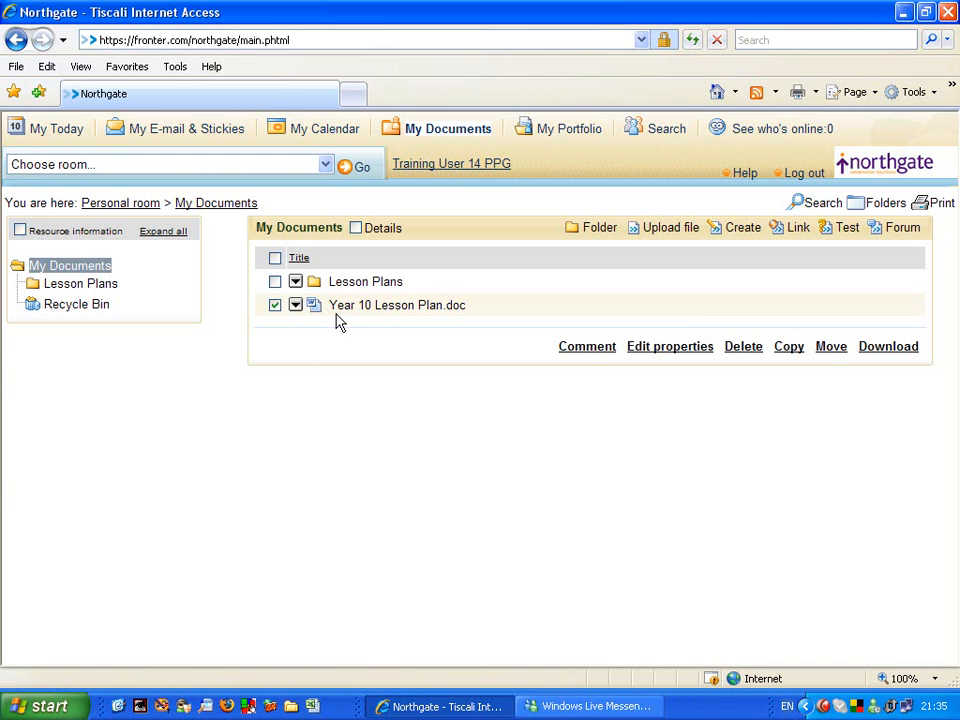
mouse_move(396, 304)
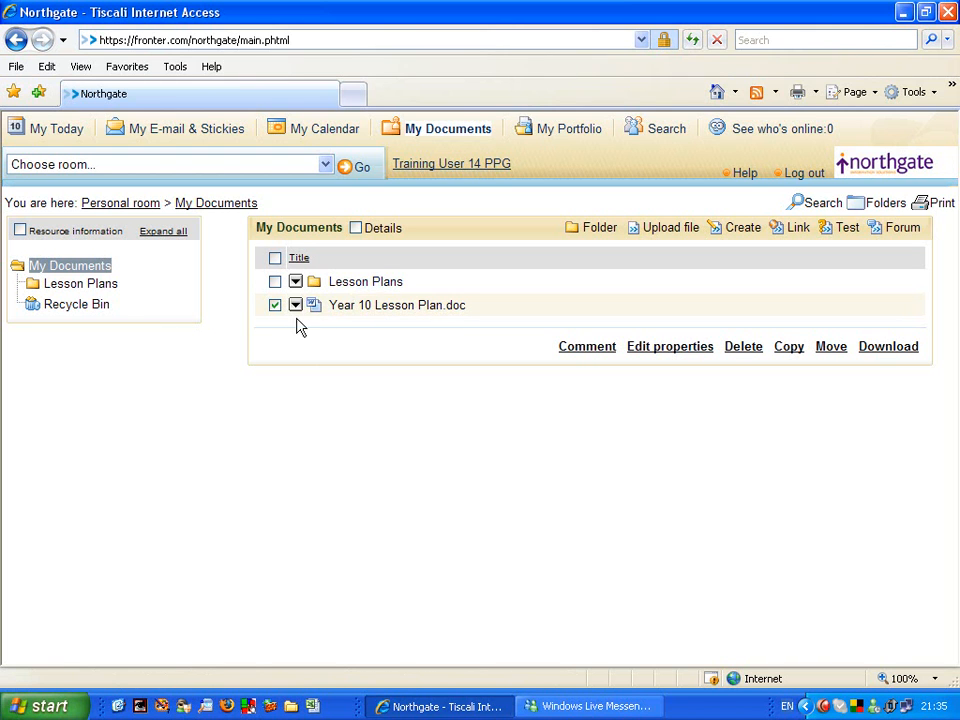
mouse_move(832, 346)
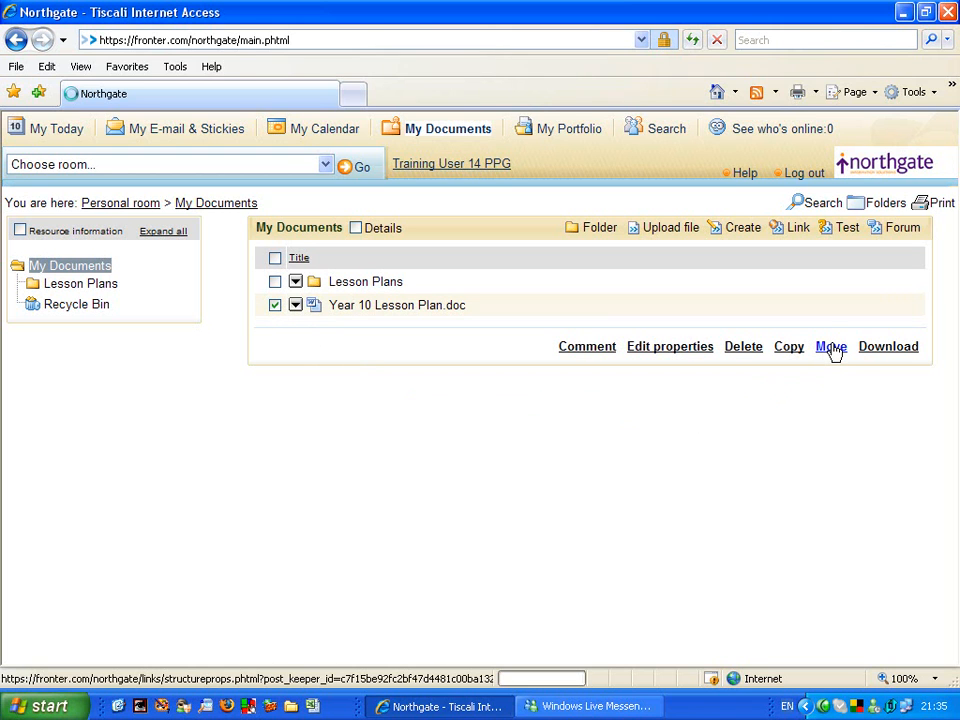
Move Year 10 Lesson Plan.doc into the Lesson Plans folder.
left_click(832, 346)
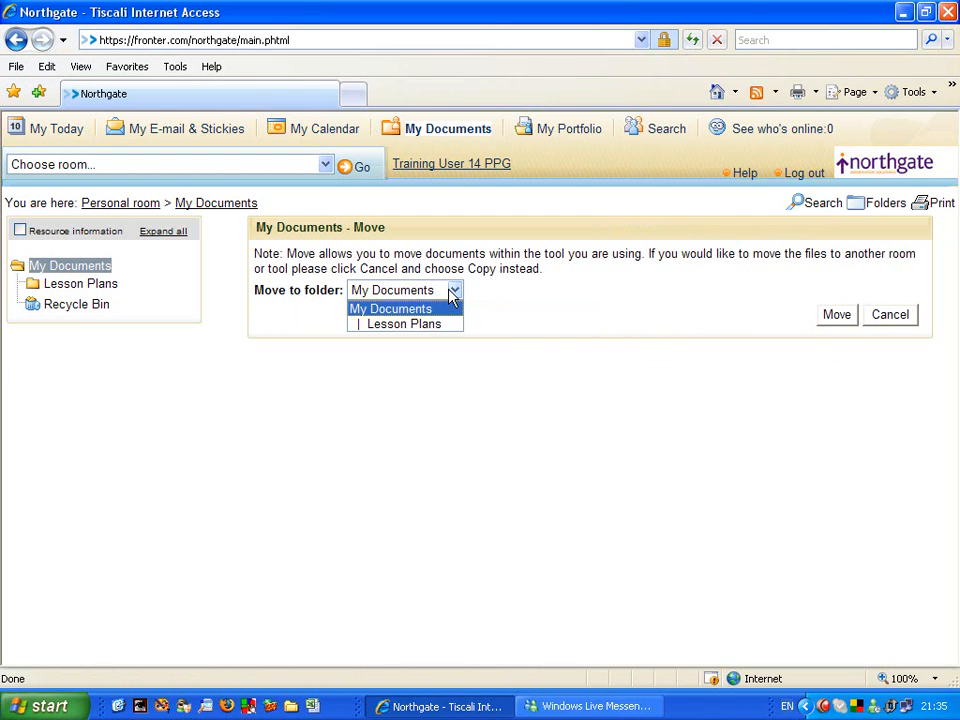
mouse_move(404, 324)
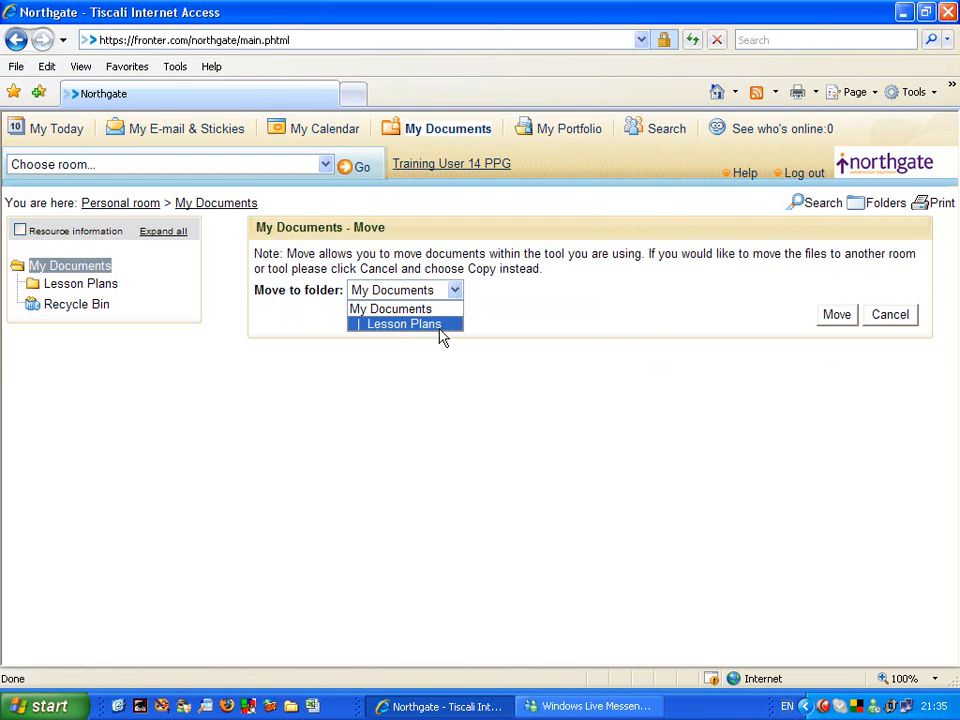
left_click(404, 324)
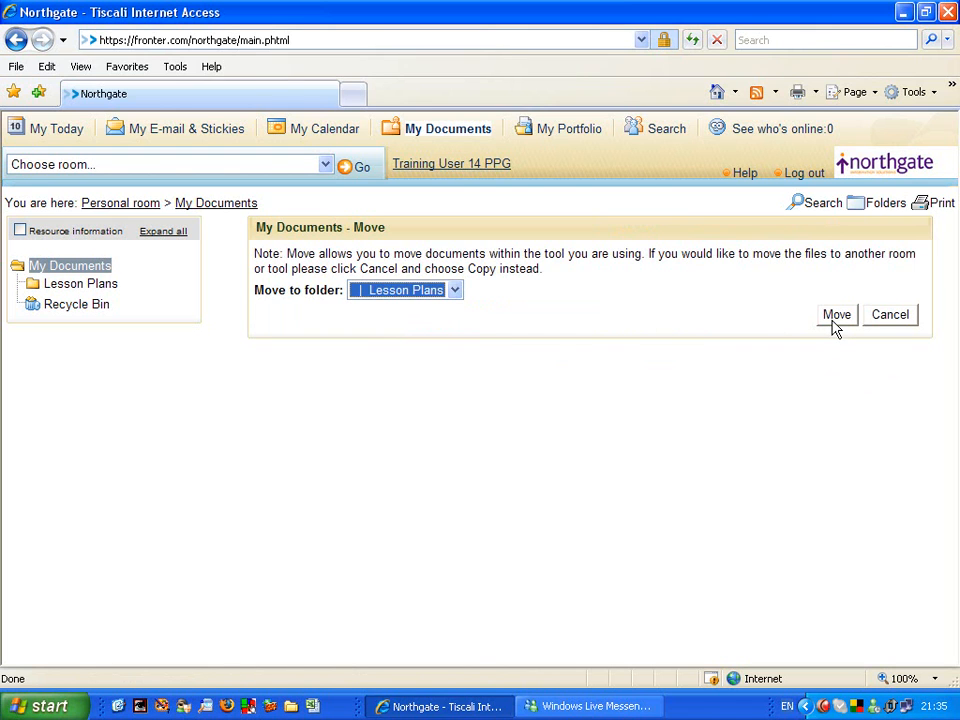
left_click(836, 314)
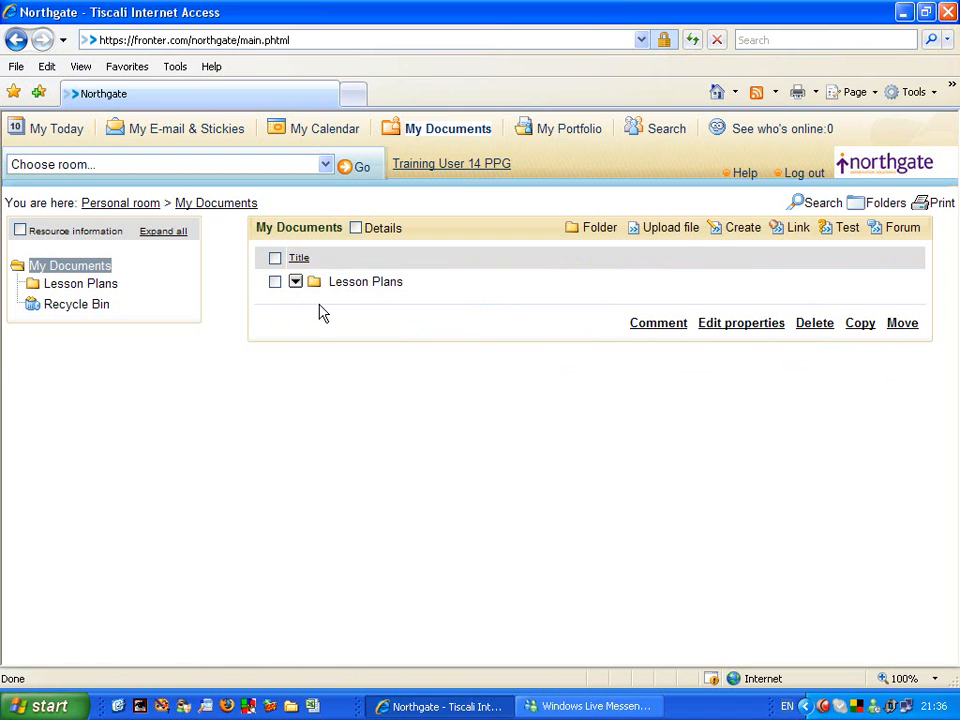
mouse_move(350, 302)
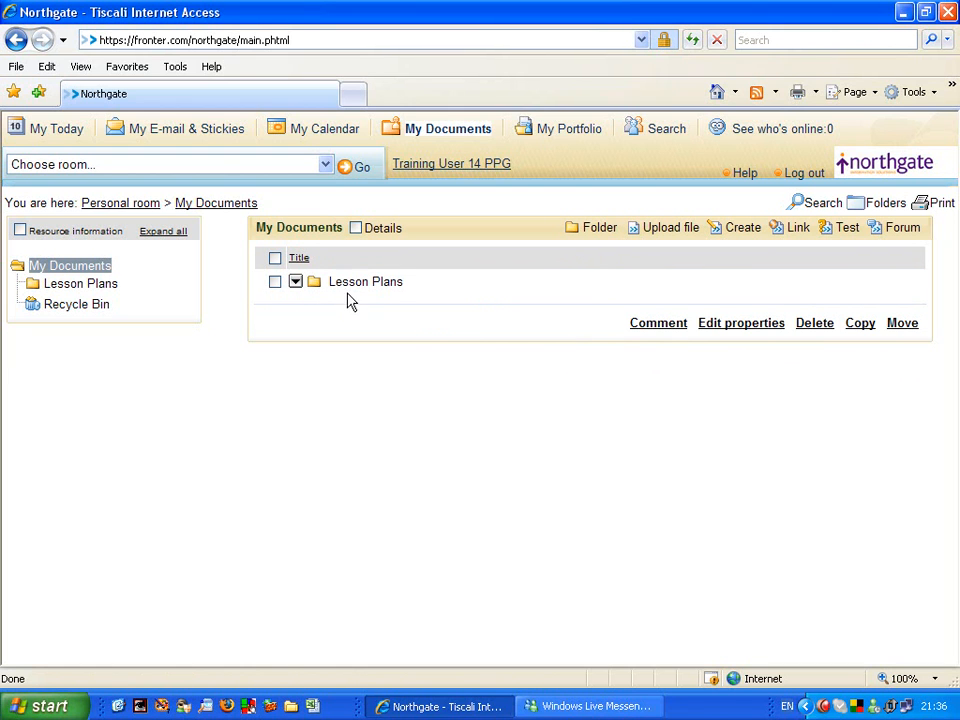
mouse_move(364, 280)
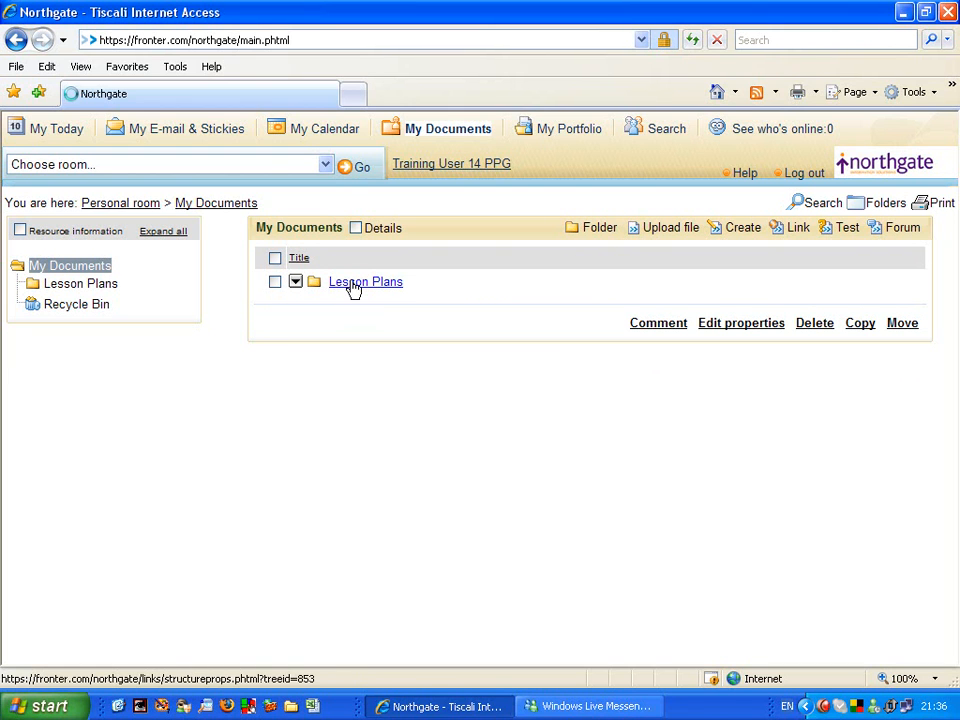
Open Lesson Plans to confirm Year 10 Lesson Plan.doc is inside.
left_click(364, 280)
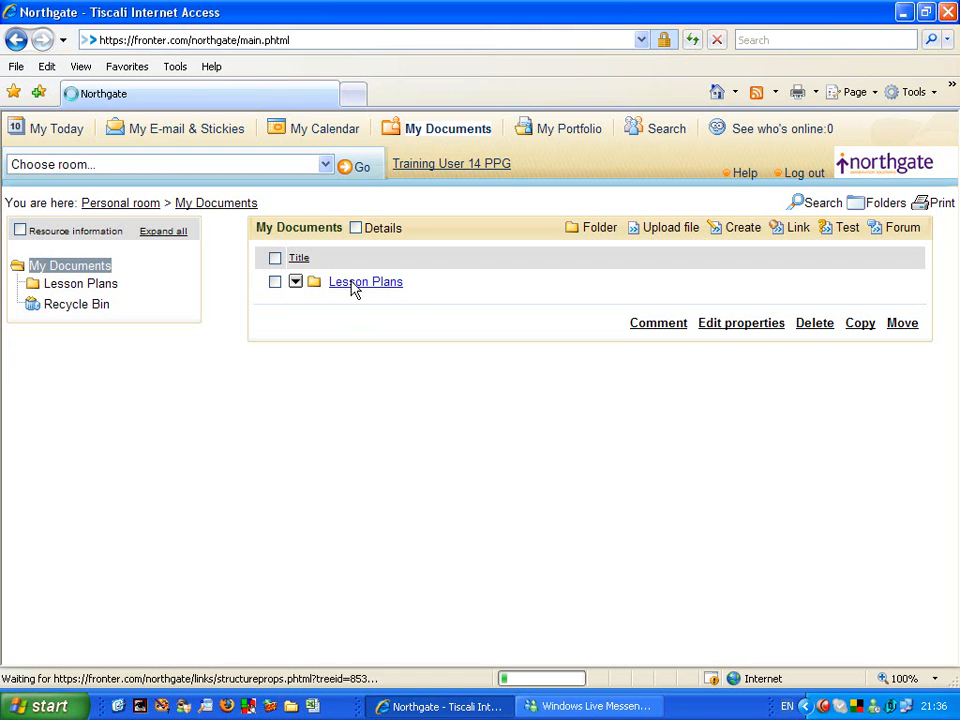
left_click(364, 280)
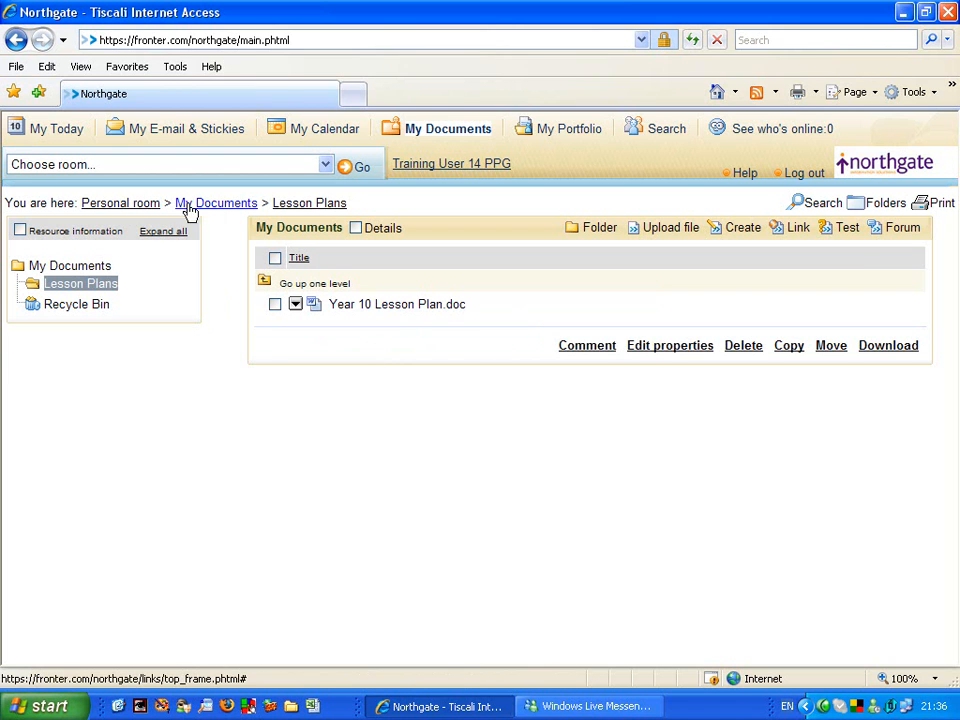
mouse_move(390, 278)
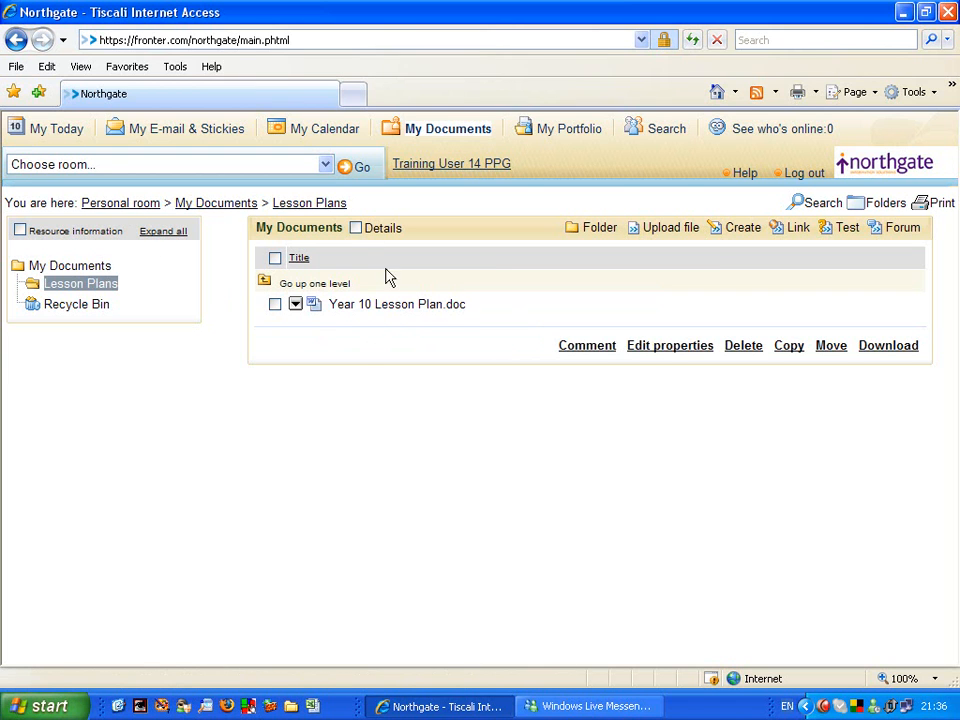
mouse_move(396, 304)
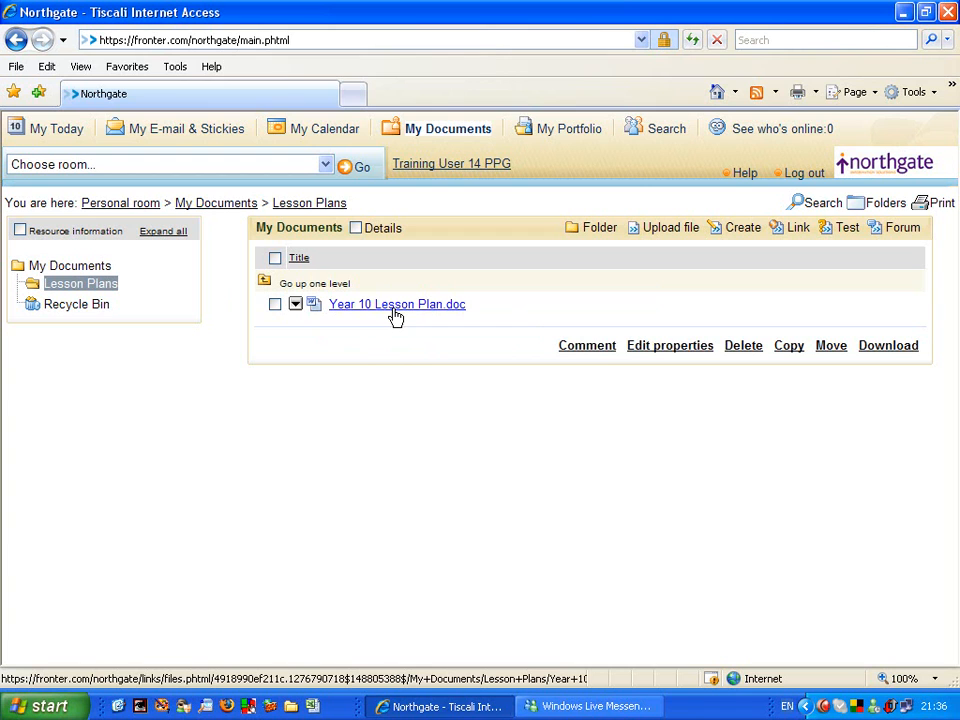